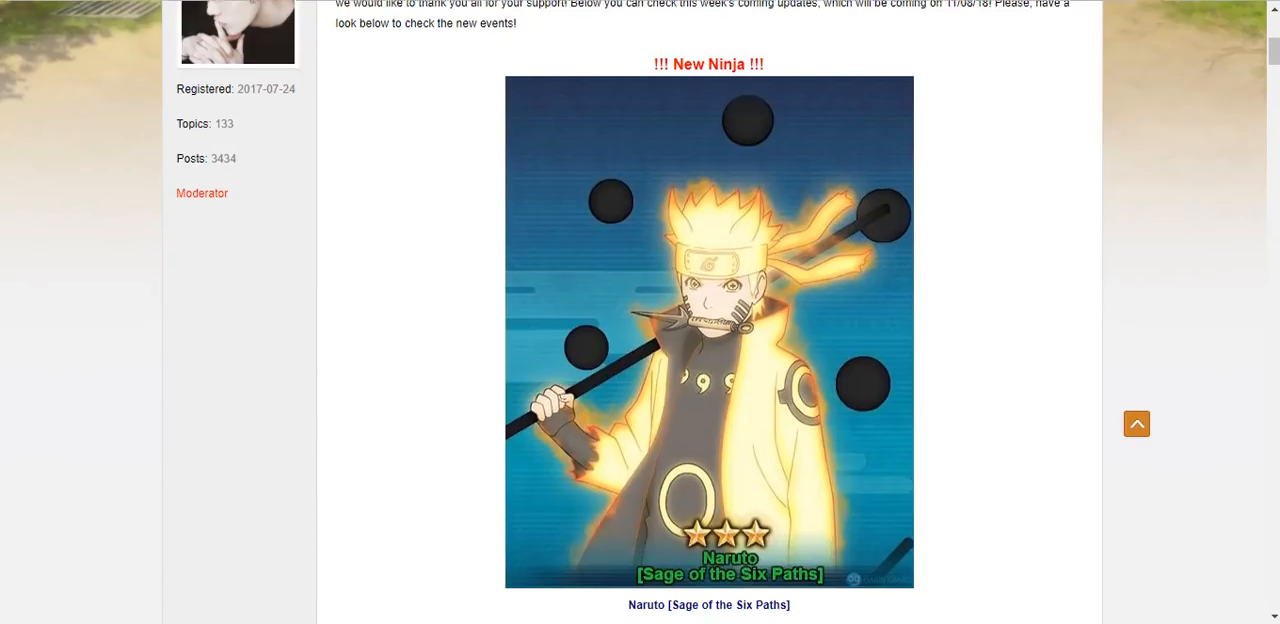
Step: Scroll past the Naruto [Sage of the Six Paths] image to the New Ninja Breakthroughs section
{"action": "scroll", "scroll_direction": "down", "scroll_amount": 3}
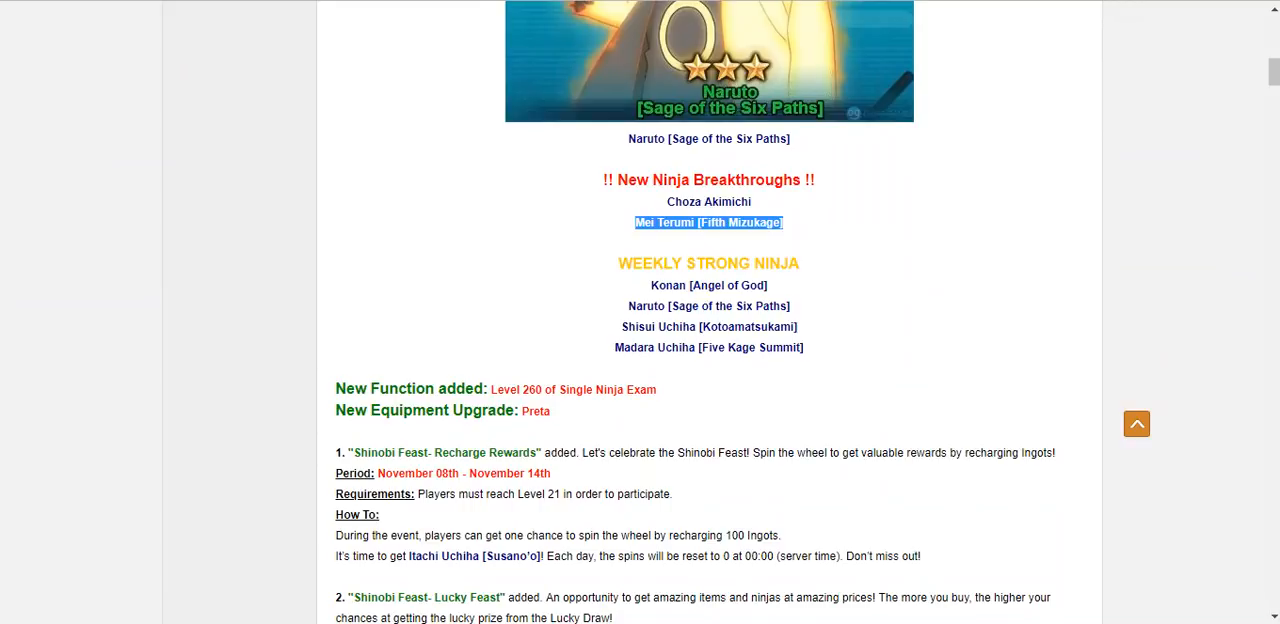
Step: Scroll down through the Lucky Feast details until Shinobi Feast - Arena Training appears
{"action": "scroll", "scroll_direction": "down", "scroll_amount": 3}
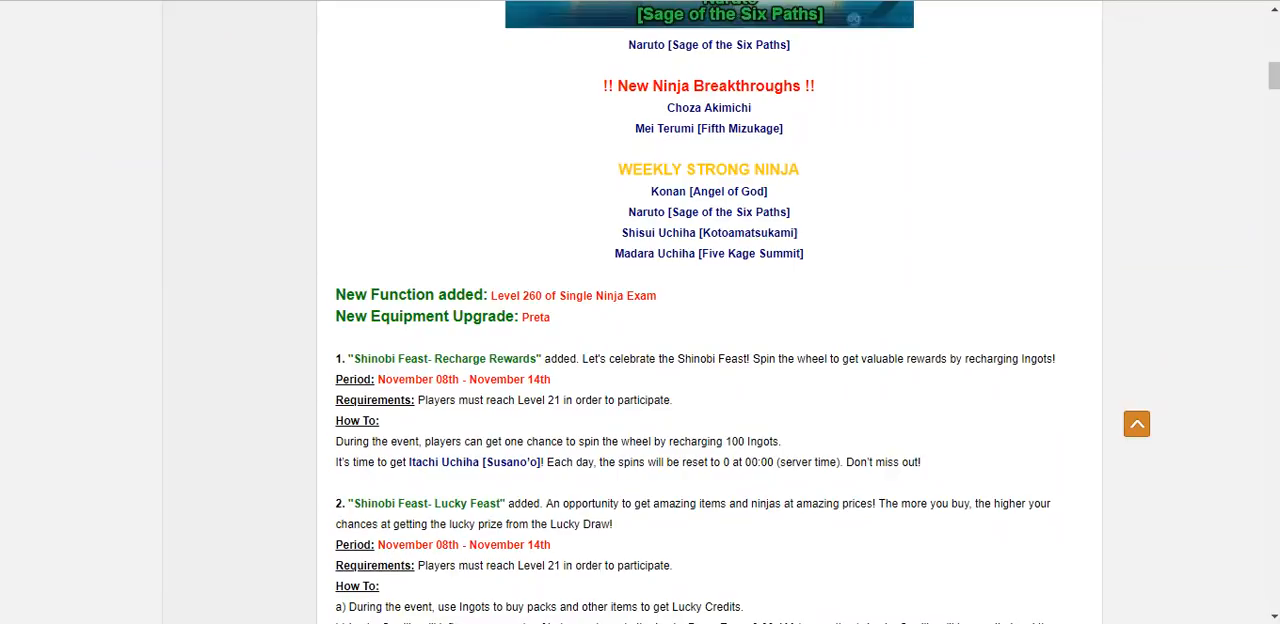
{"action": "left_click_drag", "start_coordinate": [614, 252], "coordinate": [718, 252]}
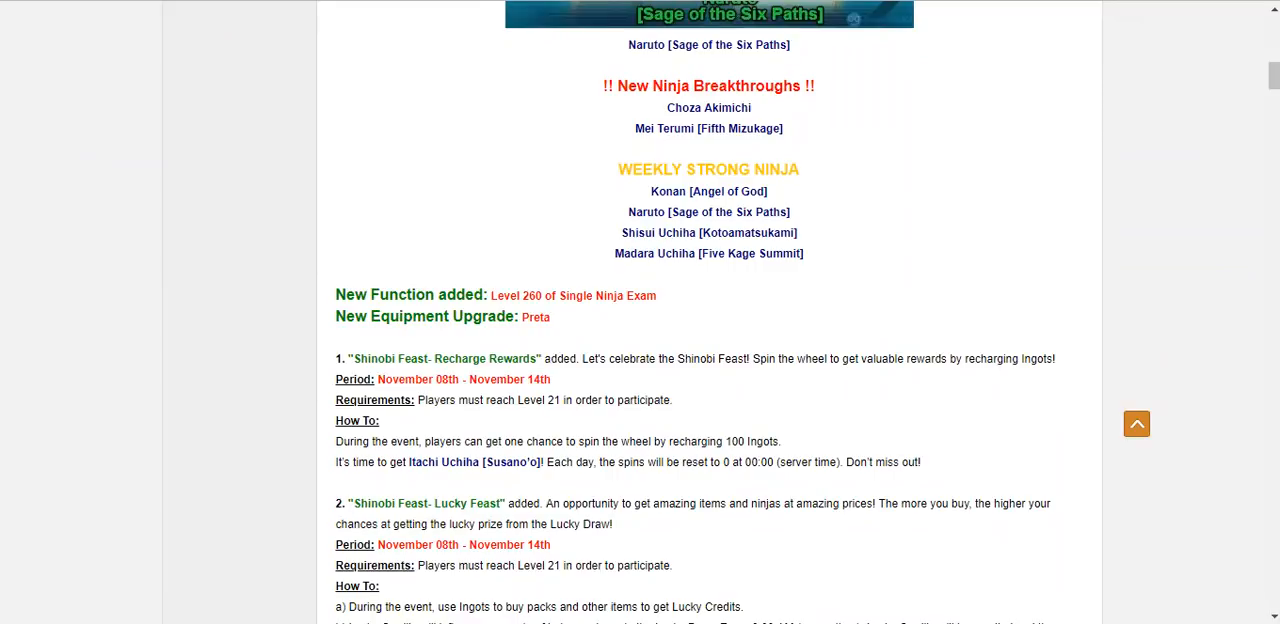
{"action": "left_click_drag", "start_coordinate": [614, 252], "coordinate": [718, 252]}
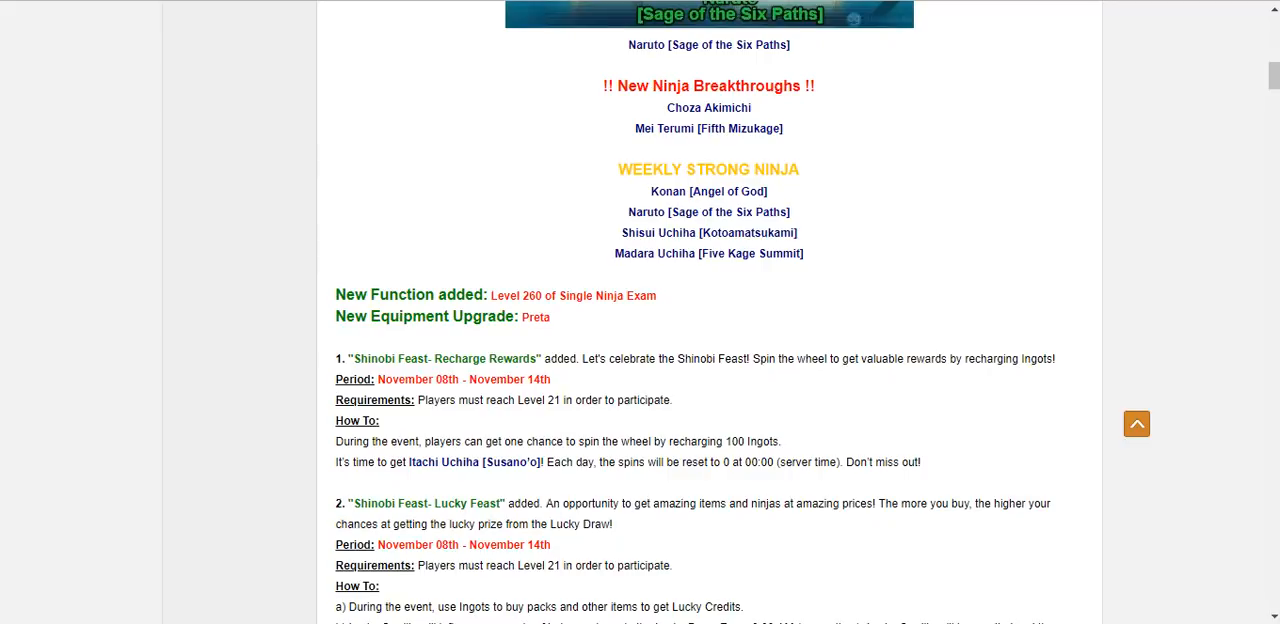
{"action": "scroll", "scroll_direction": "down", "scroll_amount": 3}
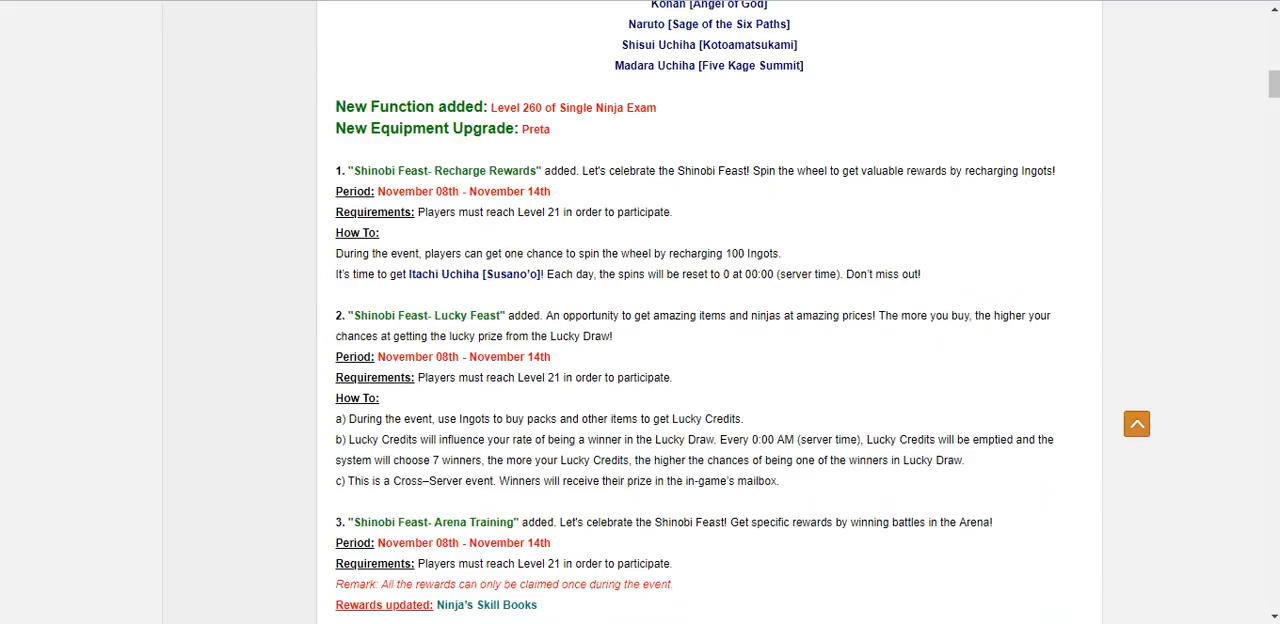
Step: Scroll down past Arena Training to reveal event 4, Lucky Stars Wheel
{"action": "scroll", "scroll_direction": "down", "scroll_amount": 3}
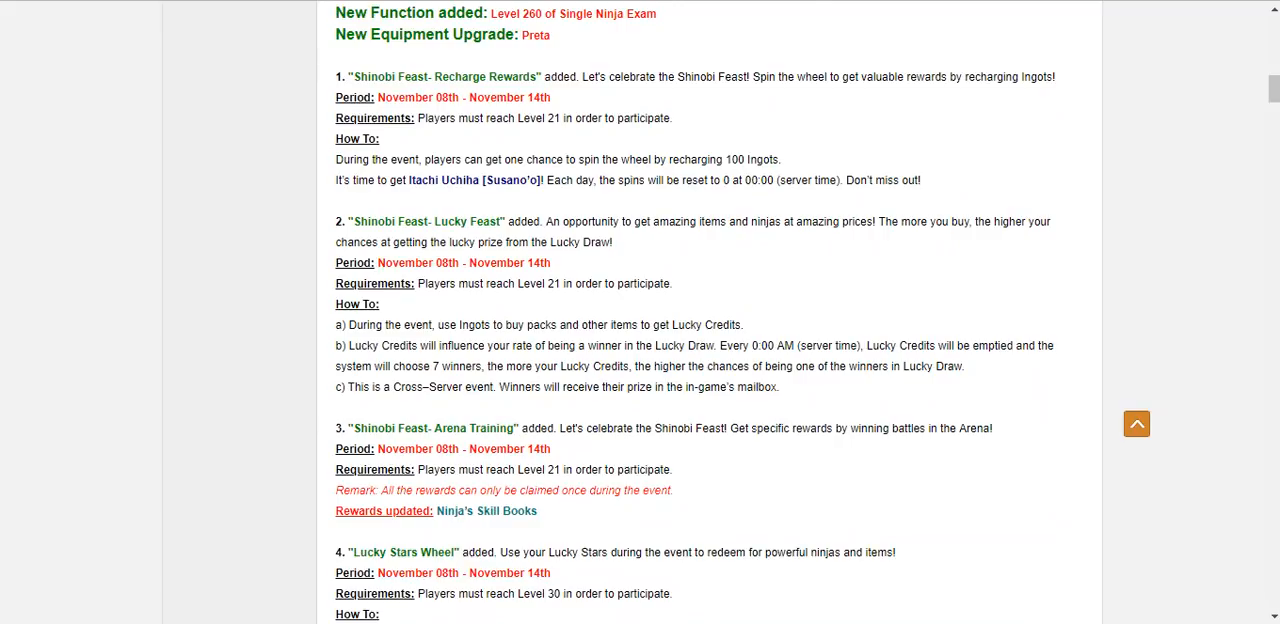
{"action": "double_click", "coordinate": [486, 512]}
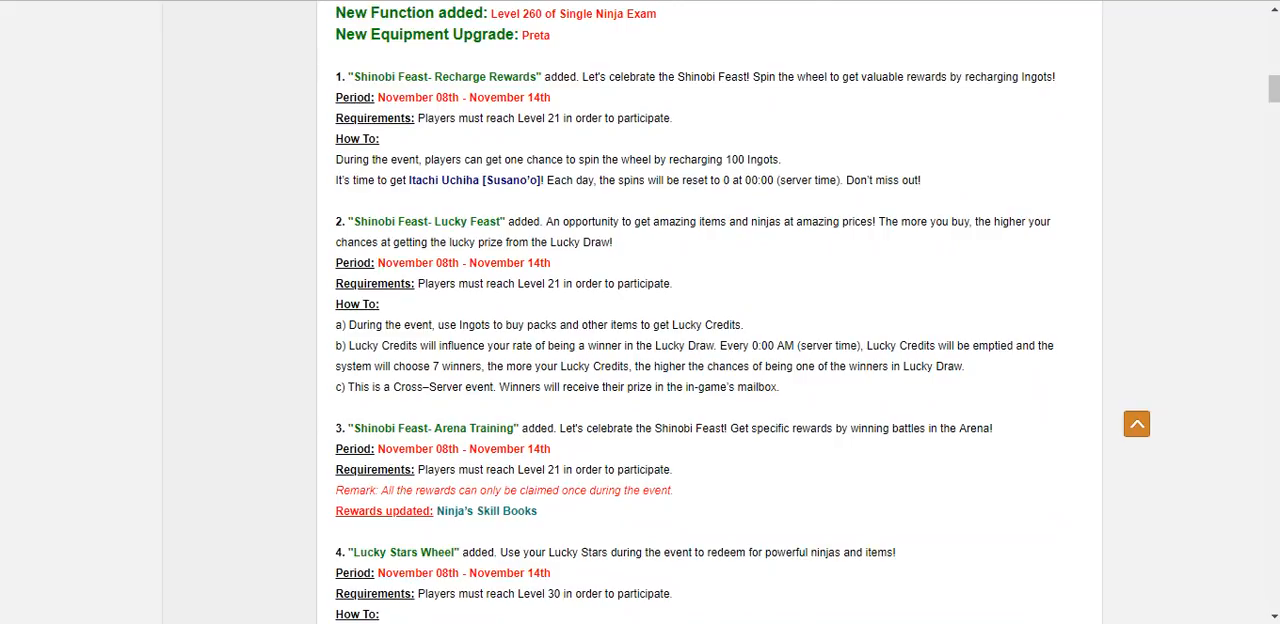
Step: Scroll down past Lucky Stars Wheel to event 5, Missions General Mobilization
{"action": "scroll", "scroll_direction": "down", "scroll_amount": 3}
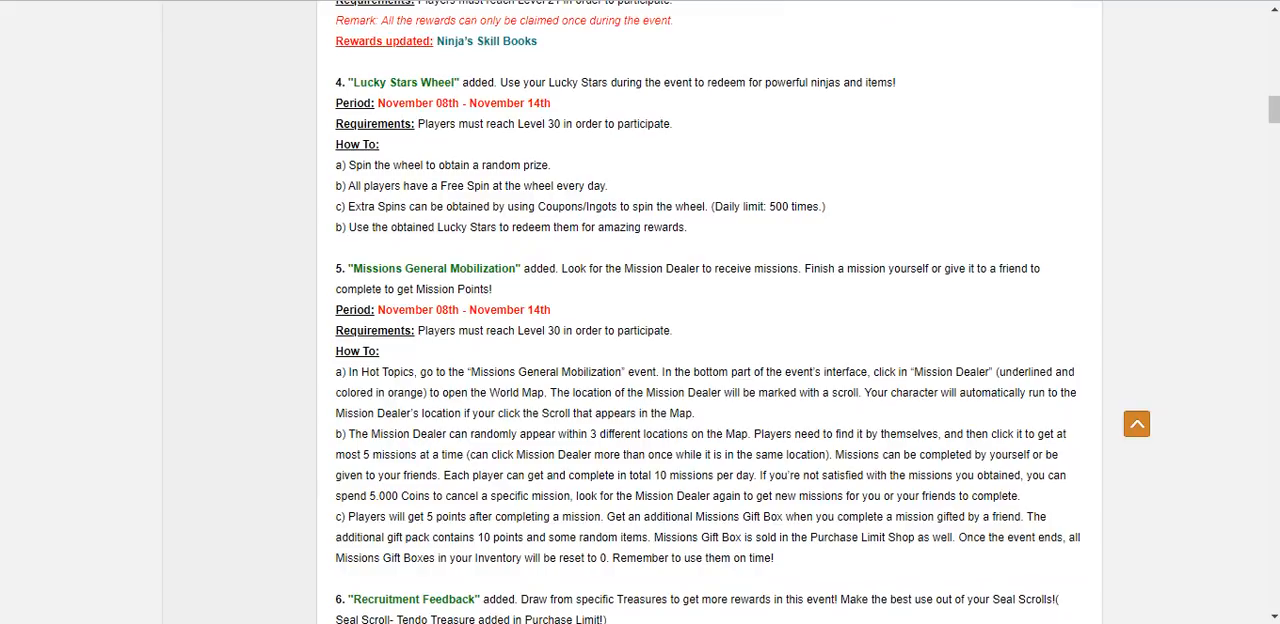
Step: Scroll down through Recruitment Feedback, Battle Armor Panic Buy and Battle Armor Rebates to Fukurokumaru's Deals
{"action": "scroll", "scroll_direction": "down", "scroll_amount": 3}
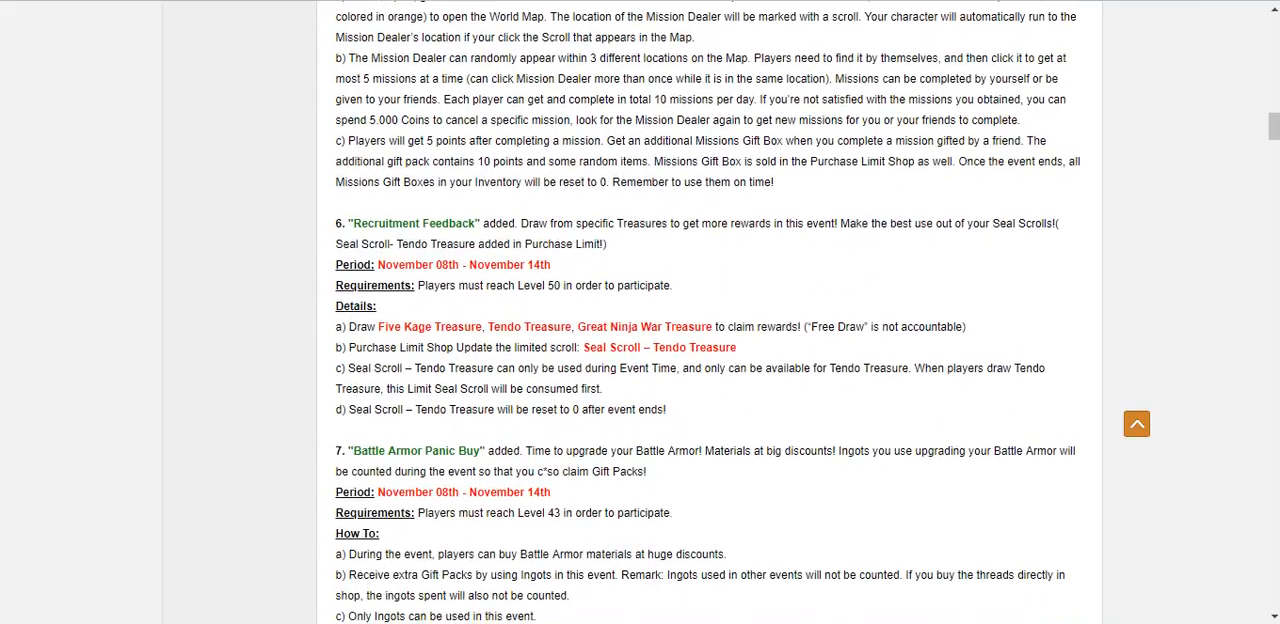
{"action": "scroll", "scroll_direction": "down", "scroll_amount": 3}
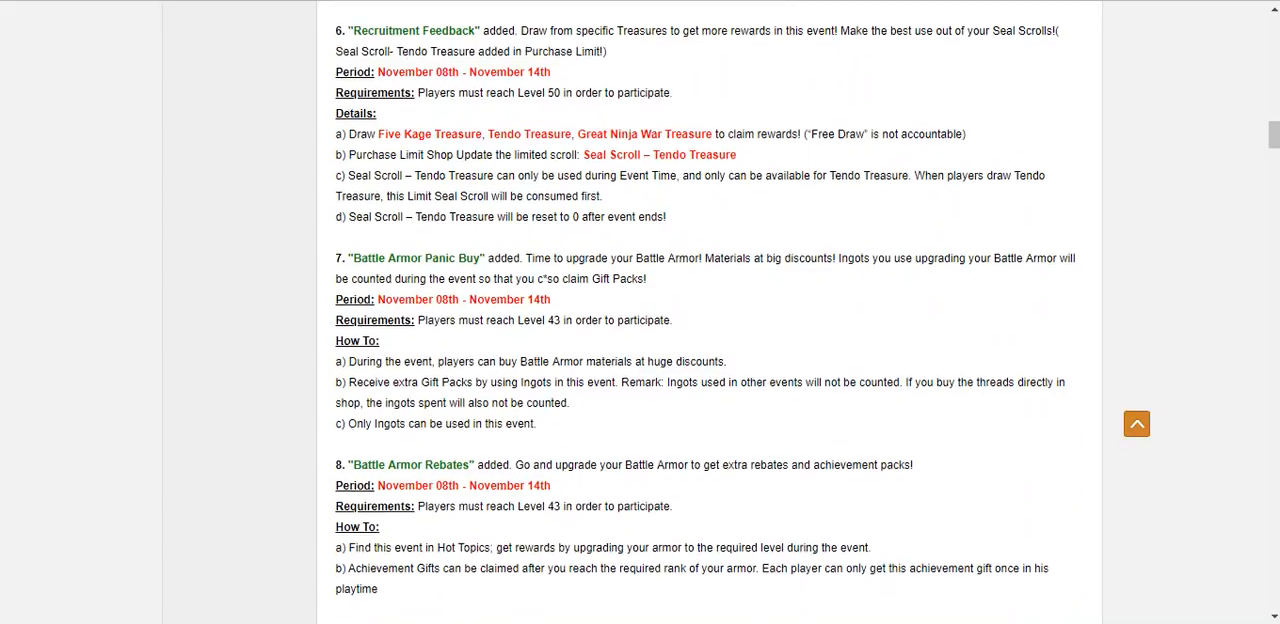
{"action": "scroll", "scroll_direction": "down", "scroll_amount": 3}
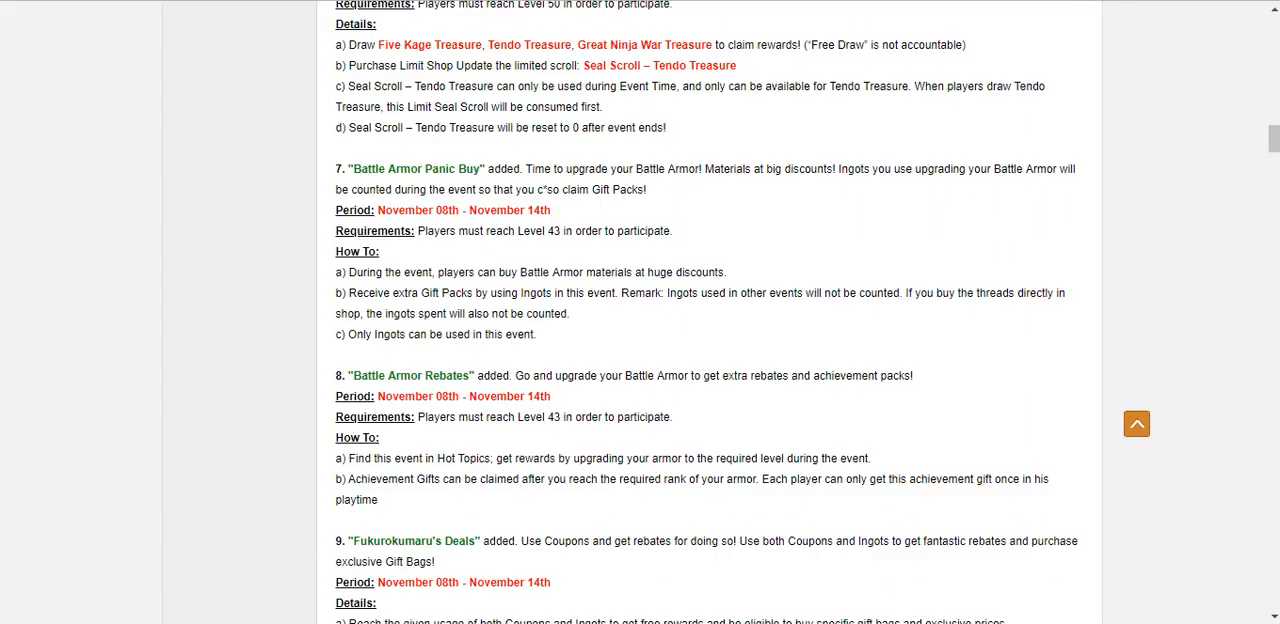
Step: Scroll down through Fukurokumaru's Deals, One-Ingot Sales and Konohas Puzzle until Fateful Choice begins
{"action": "scroll", "scroll_direction": "down", "scroll_amount": 3}
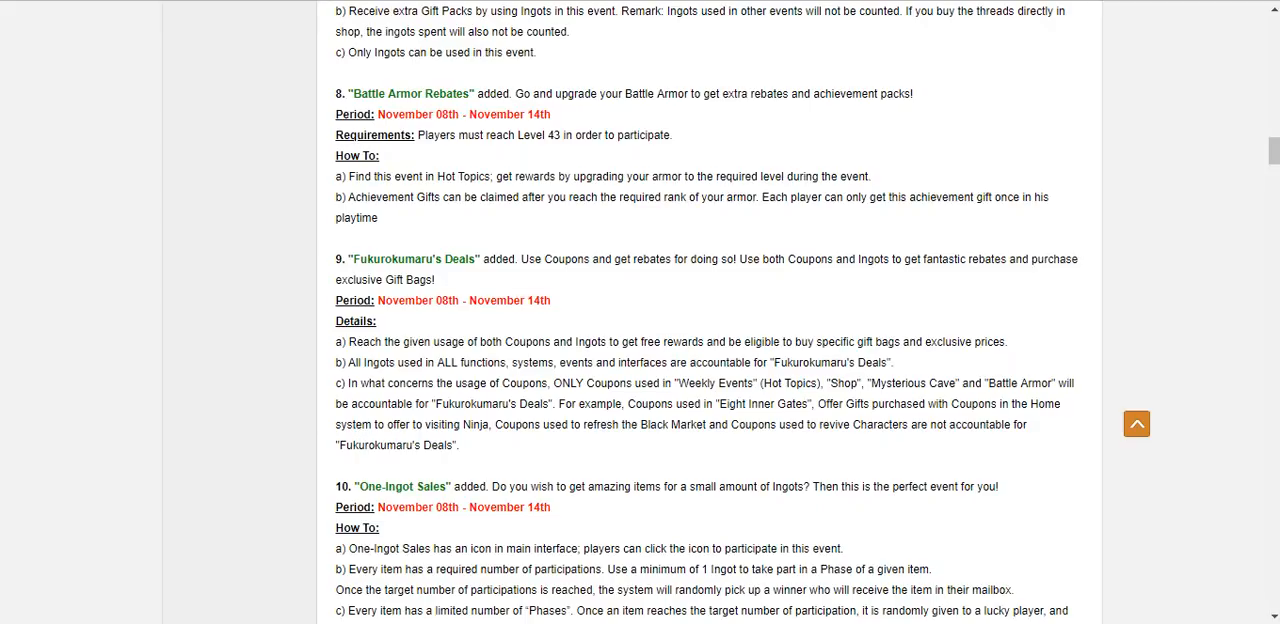
{"action": "scroll", "scroll_direction": "down", "scroll_amount": 3}
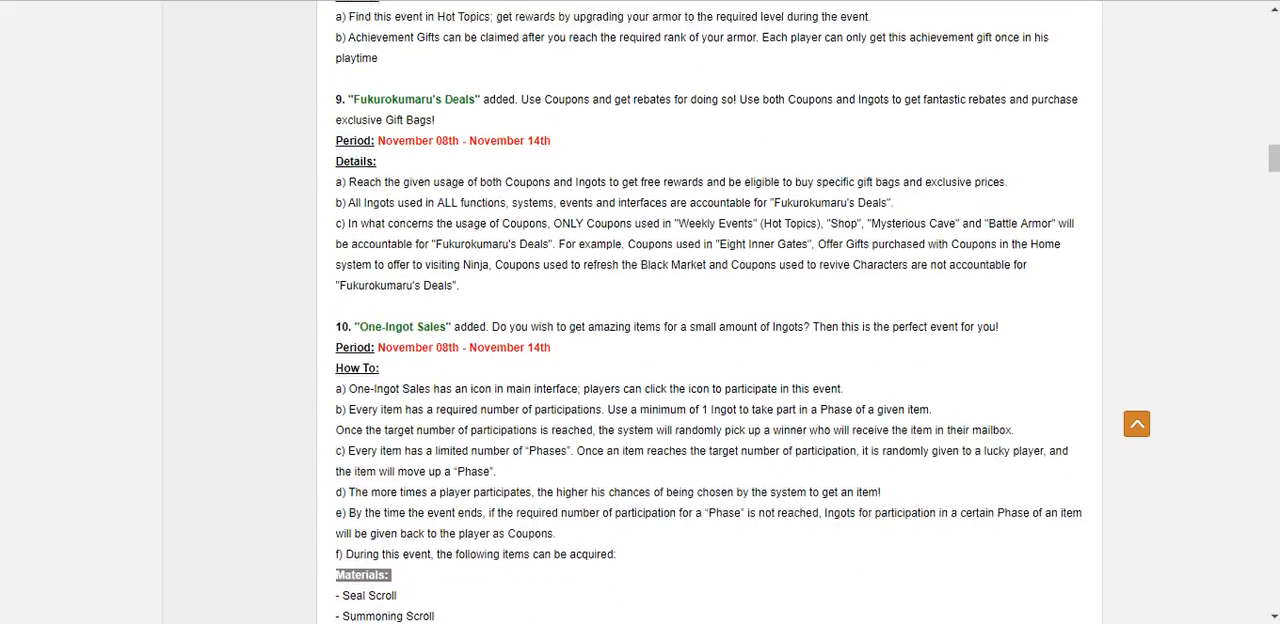
{"action": "scroll", "scroll_direction": "down", "scroll_amount": 3}
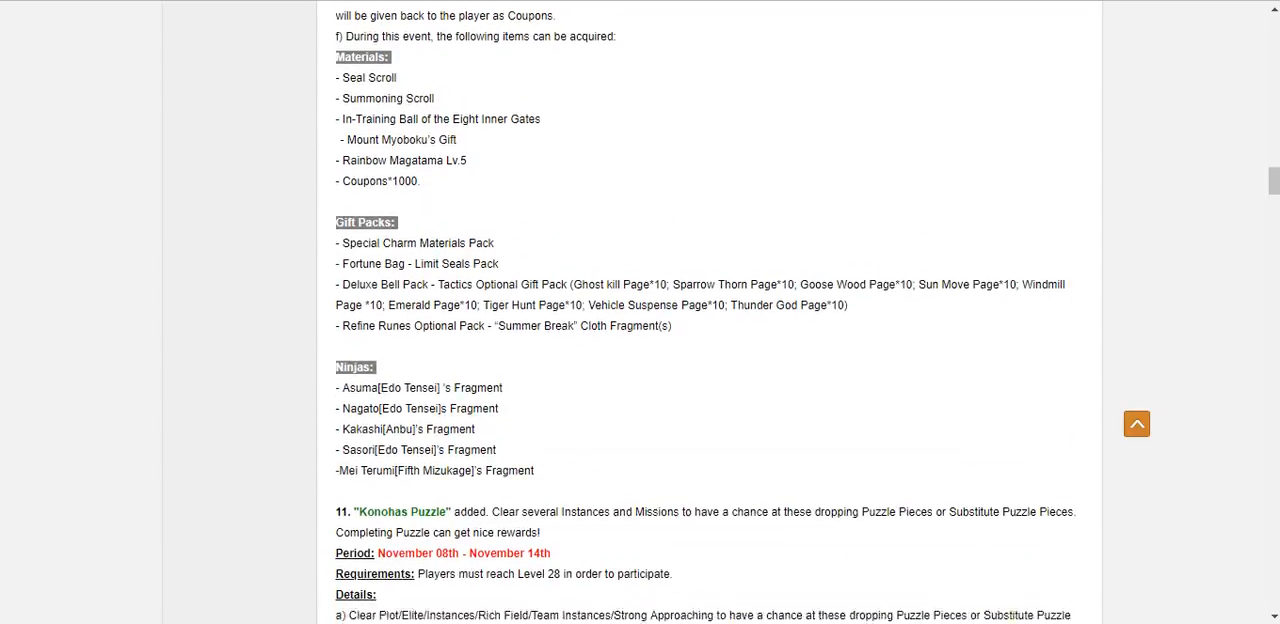
{"action": "scroll", "scroll_direction": "down", "scroll_amount": 3}
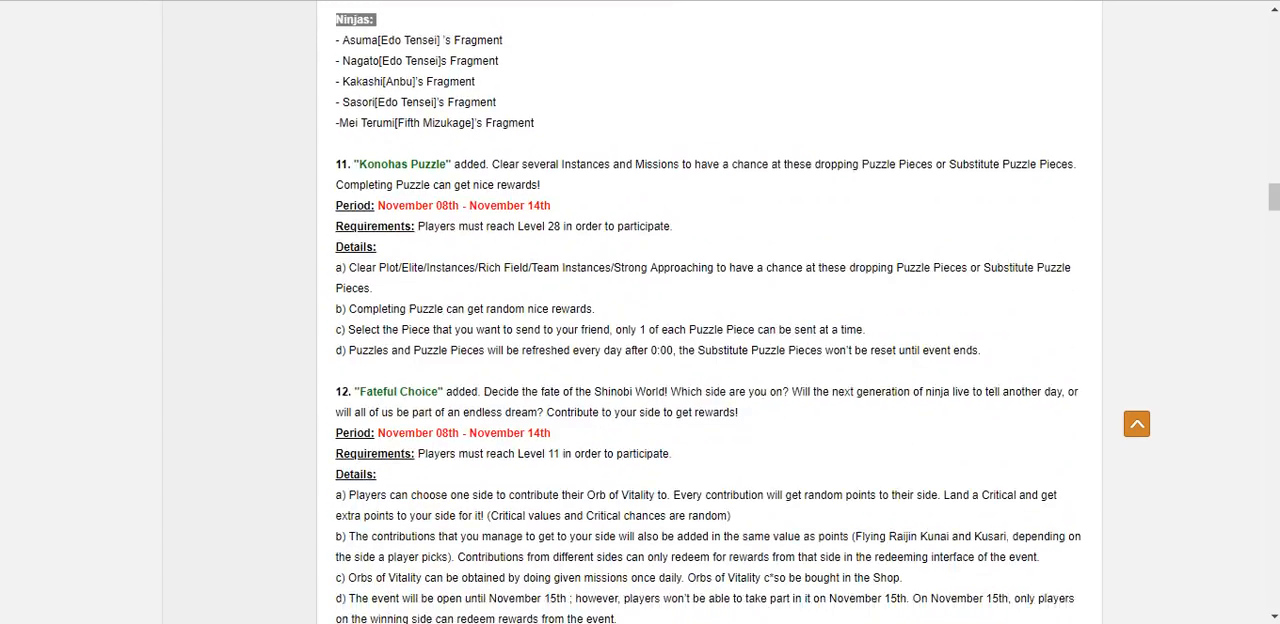
Step: Scroll down so event 13, Fishing Mania, appears below Fateful Choice
{"action": "scroll", "scroll_direction": "down", "scroll_amount": 3}
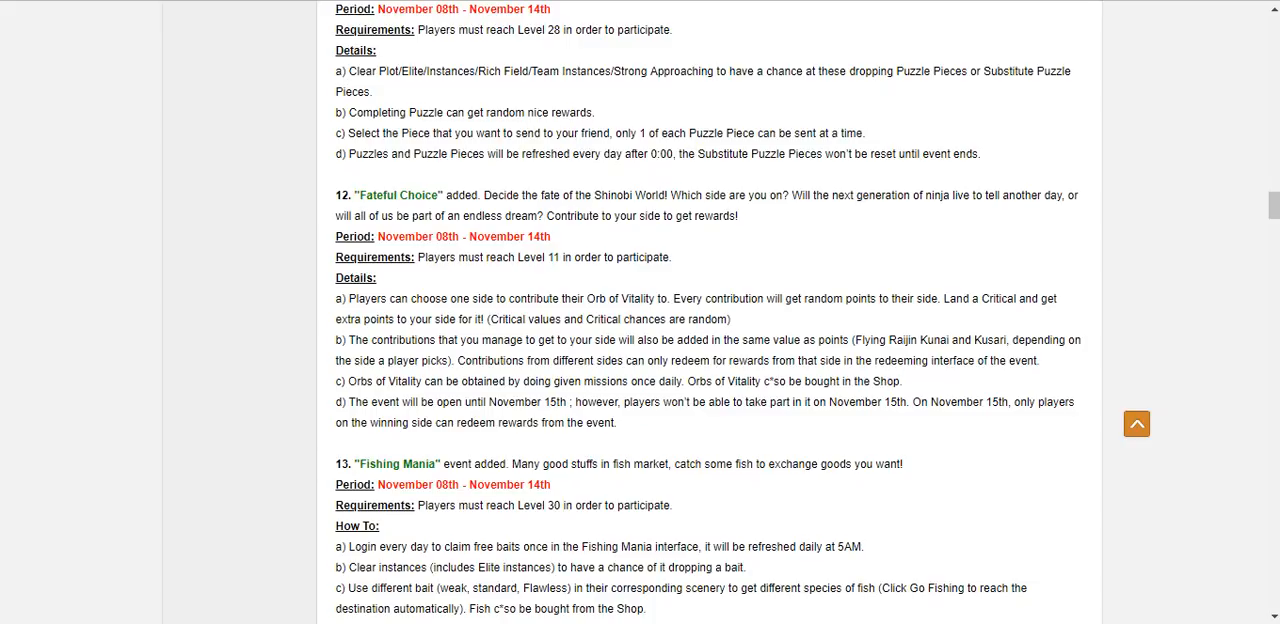
Step: Return to the Weekly Strong Ninja list and the first two Shinobi Feast events
{"action": "scroll", "scroll_direction": "down", "scroll_amount": 3}
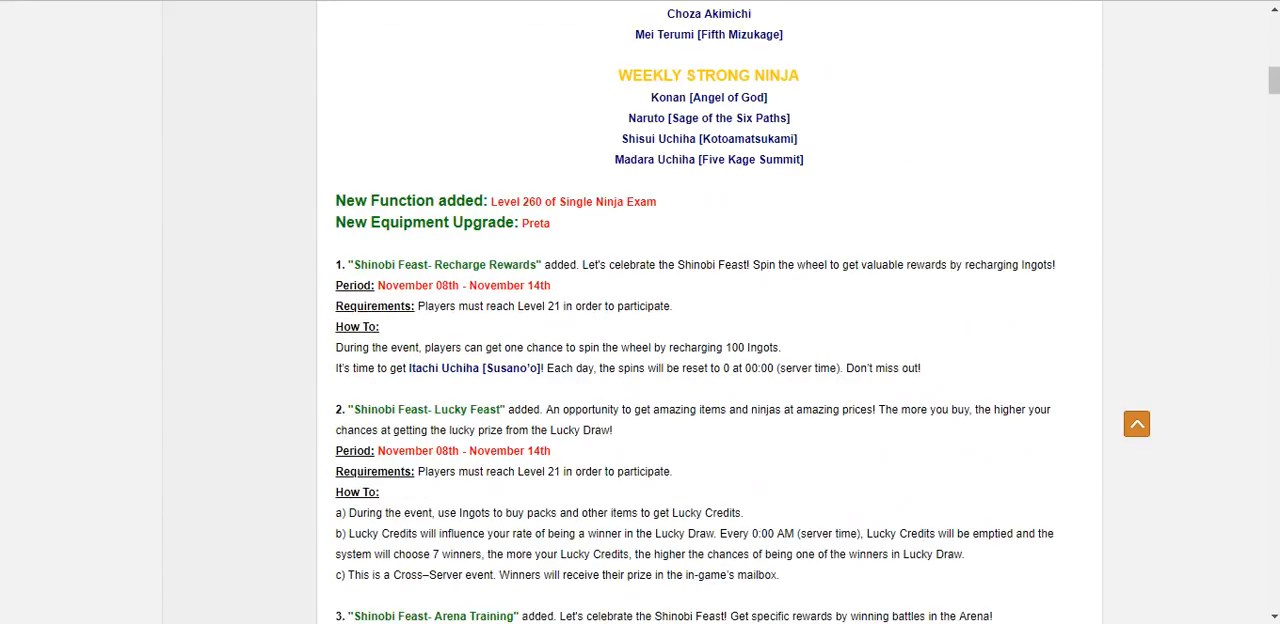
Step: Scroll until events 4 and 5, Lucky Stars Wheel and Missions General Mobilization, are on screen
{"action": "scroll", "scroll_direction": "down", "scroll_amount": 3}
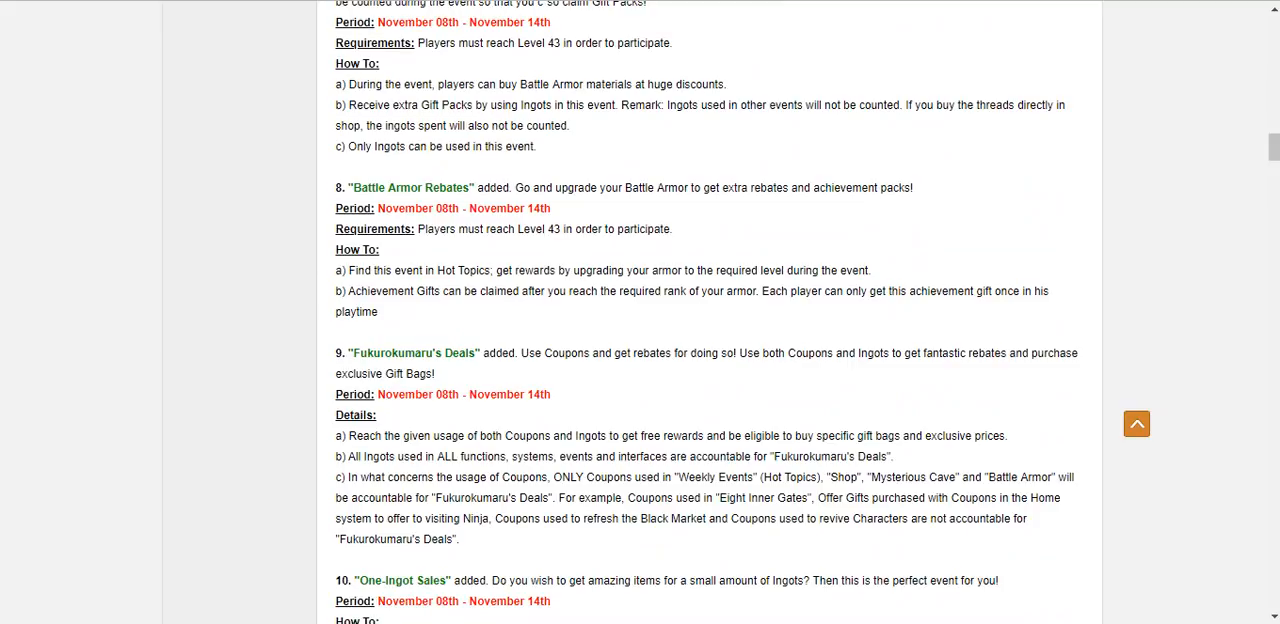
{"action": "scroll", "scroll_direction": "up", "scroll_amount": 3}
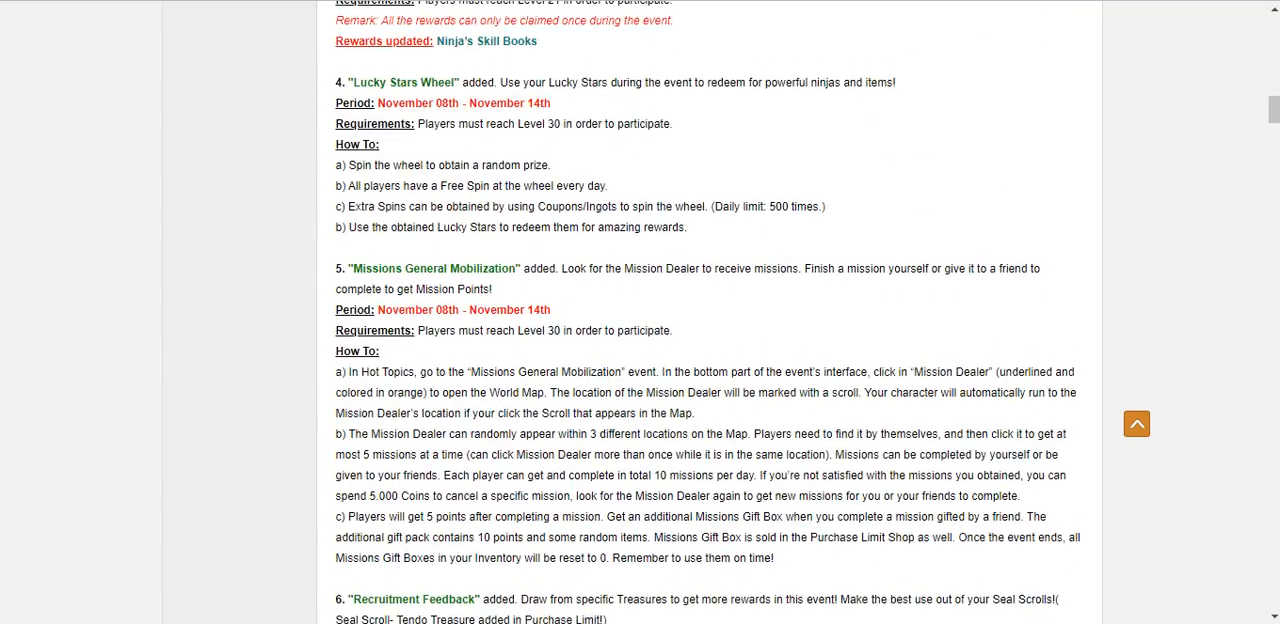